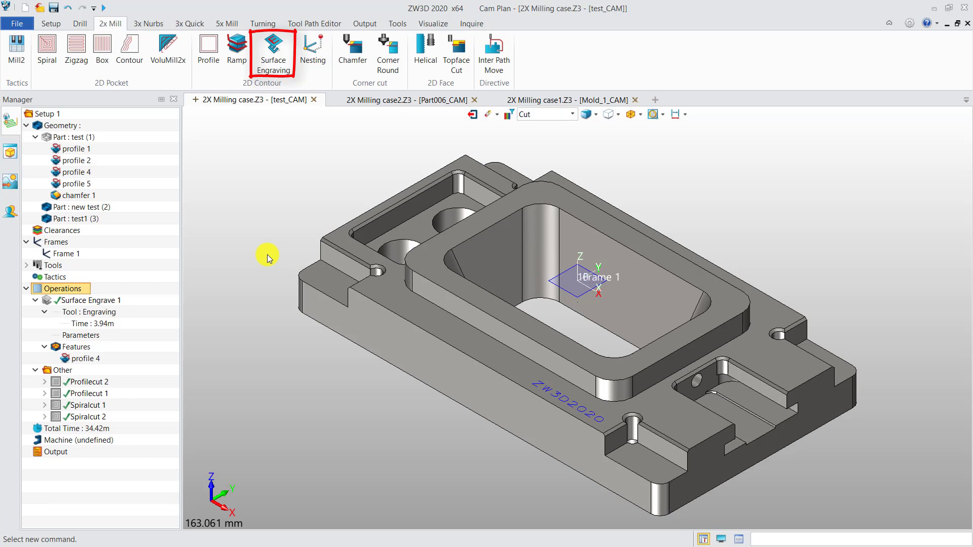
- Select the Surface Engrave 1 operation in the Part006 CAM plan
left_click(92, 300)
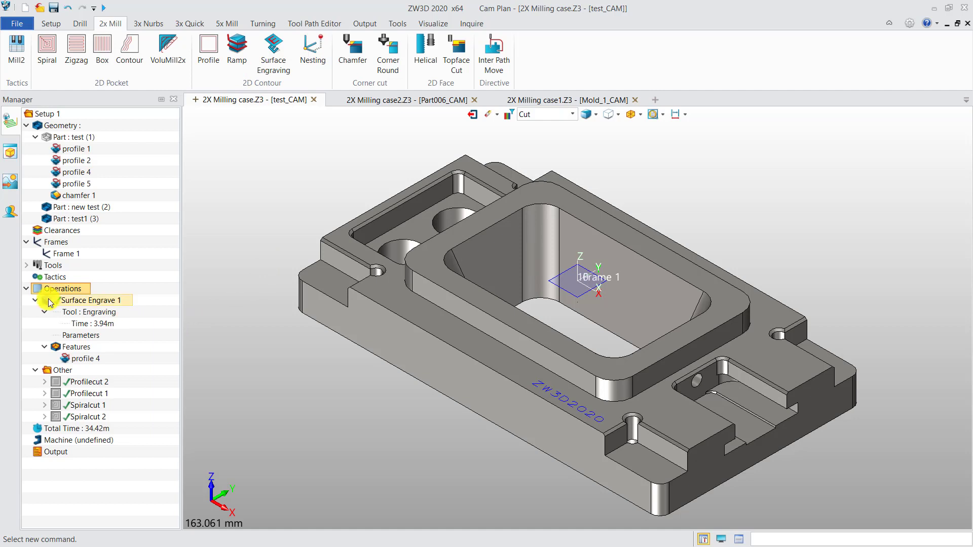
left_click(93, 300)
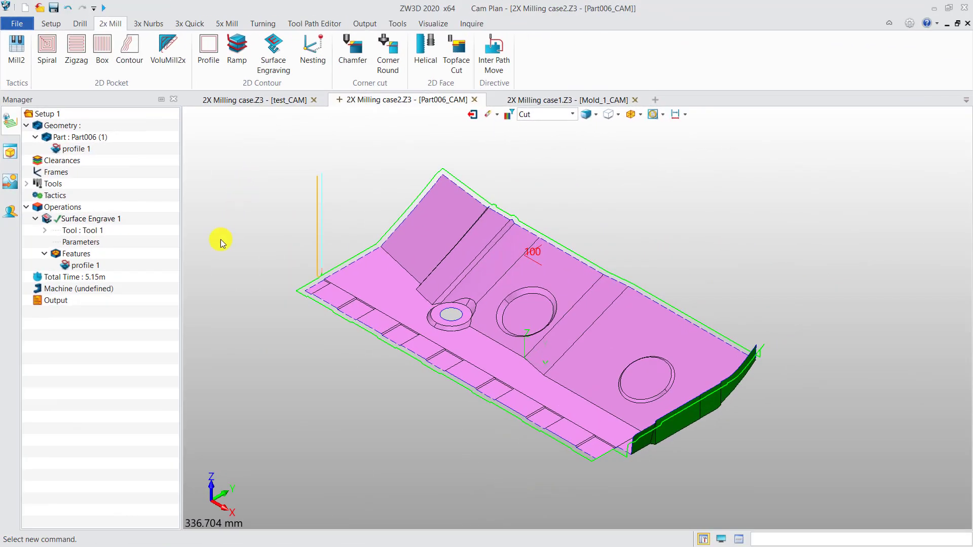
- Verify the Surface Engrave 1 toolpath, then switch to the Mold_1 CAM plan
left_click(89, 219)
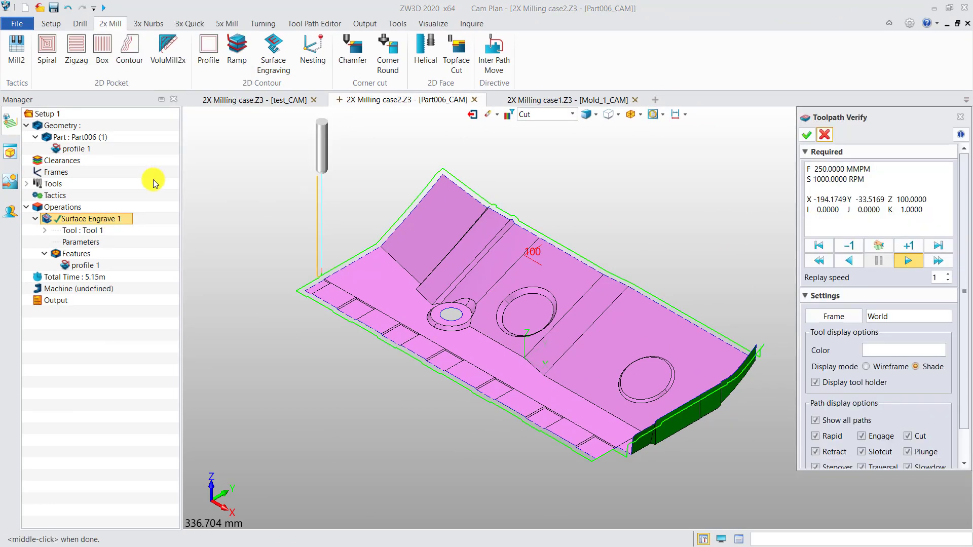
mouse_move(797, 296)
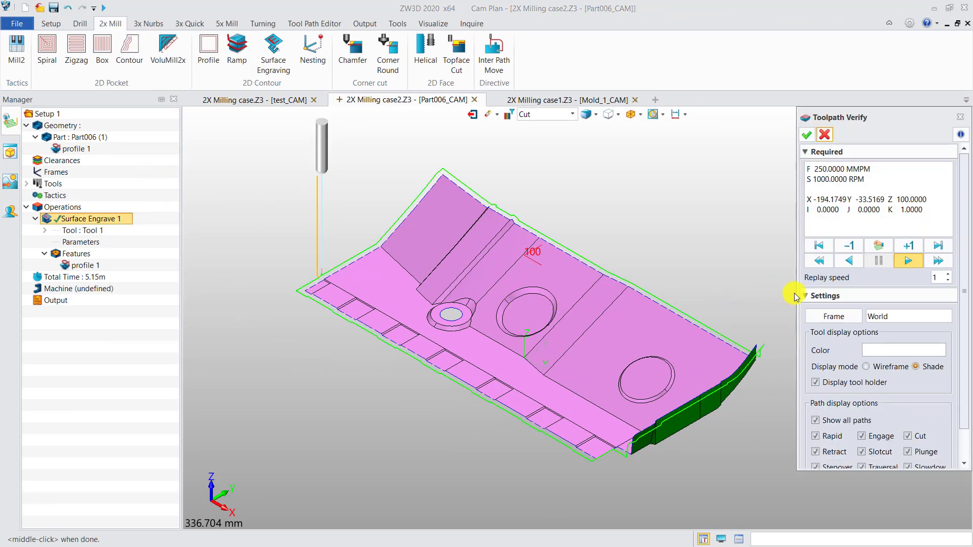
left_click(908, 261)
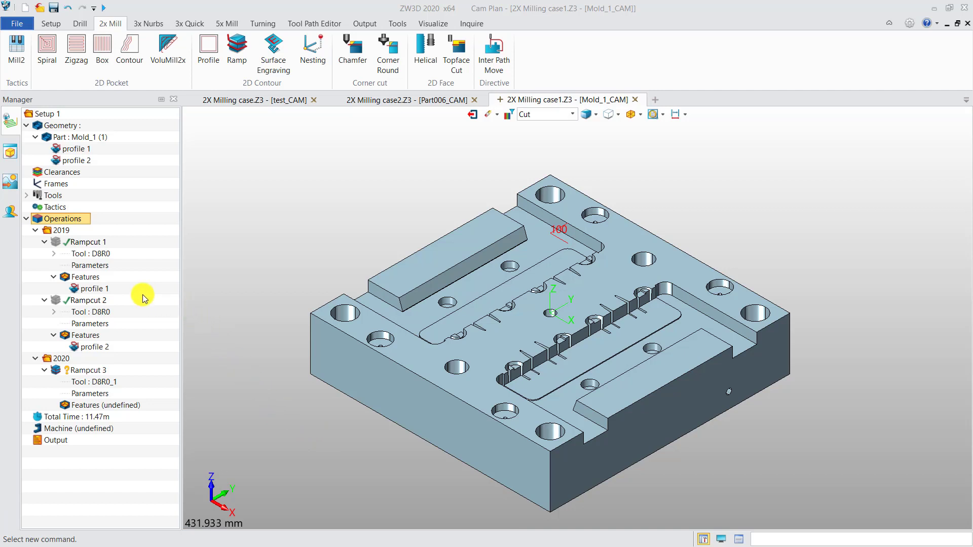
left_click(91, 289)
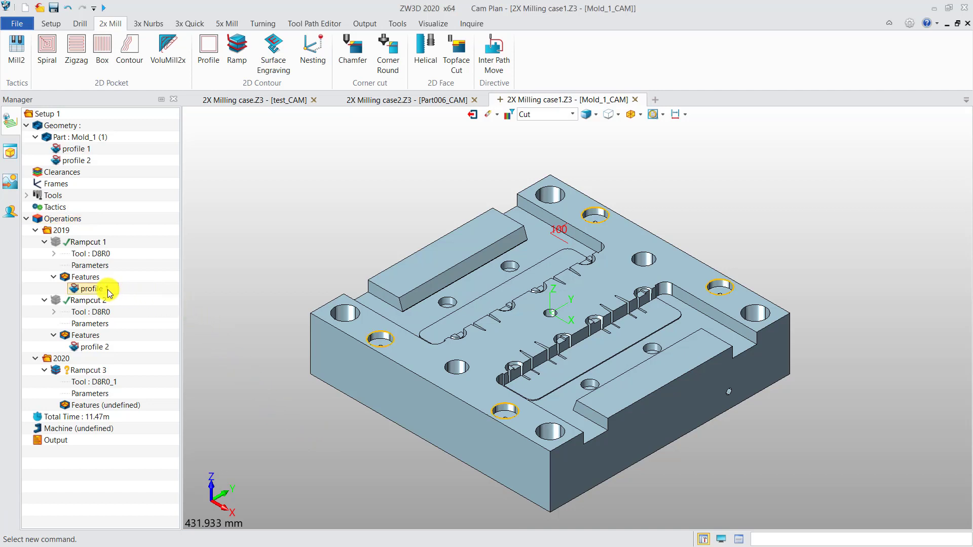
left_click(93, 347)
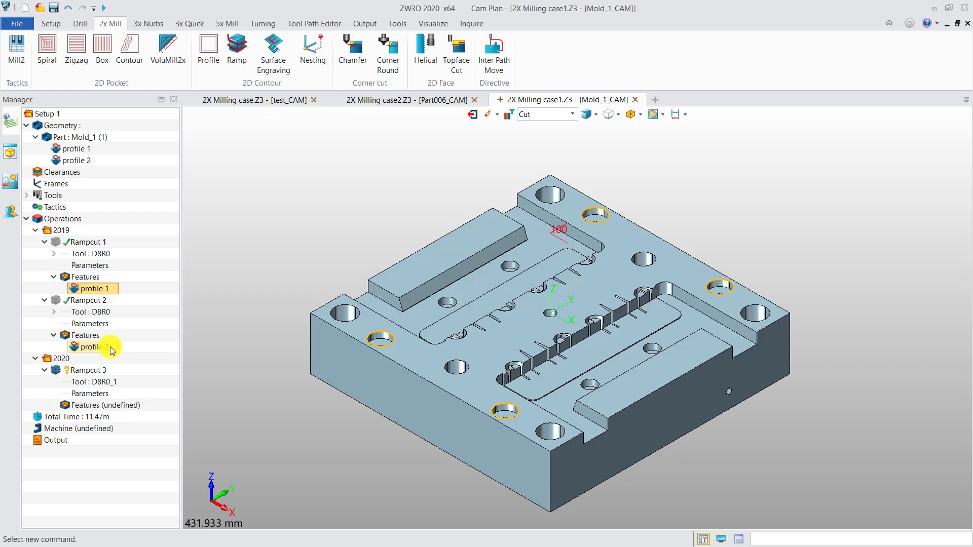
left_click(93, 346)
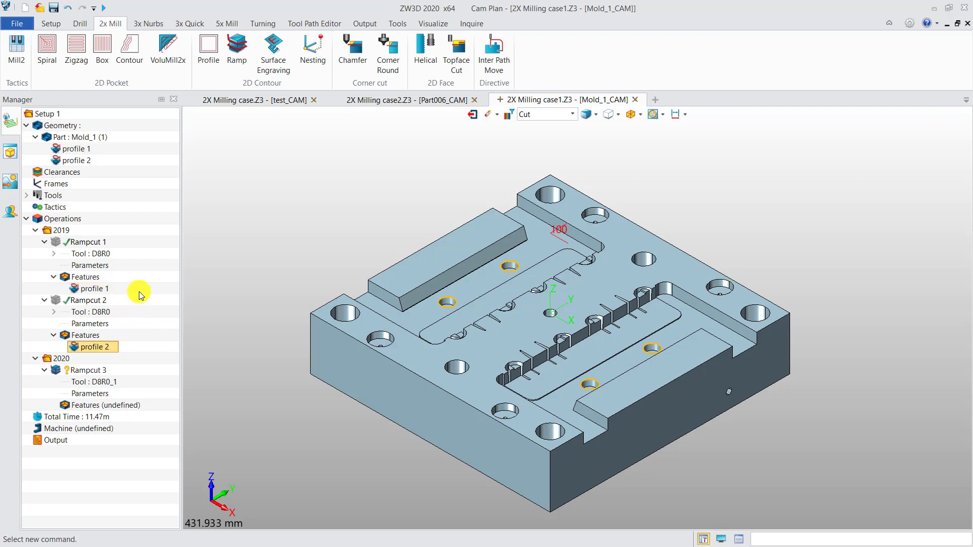
right_click(60, 230)
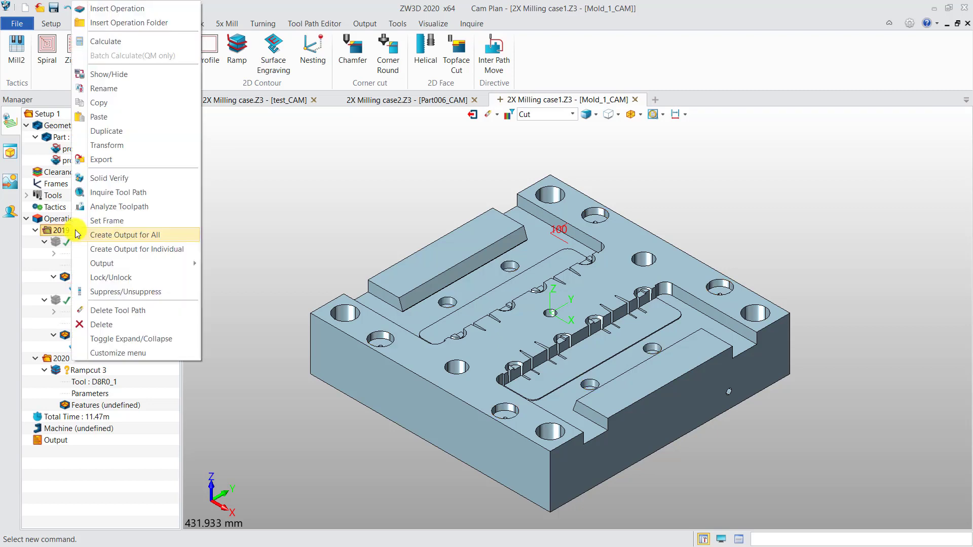
left_click(126, 234)
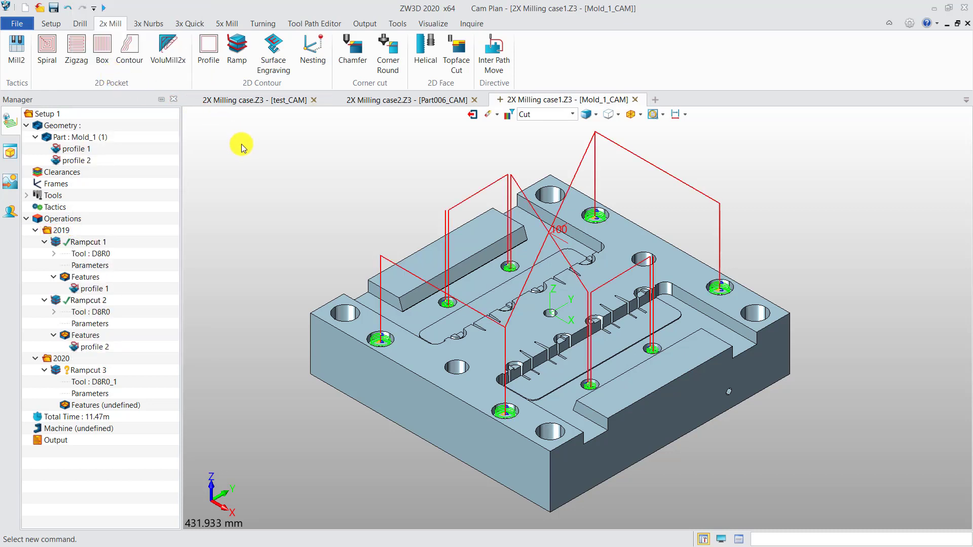
mouse_move(65, 231)
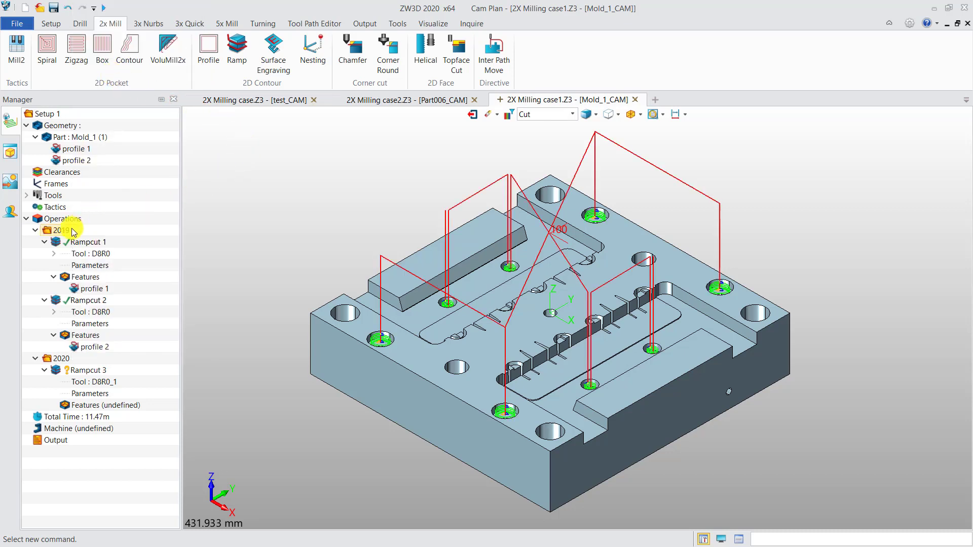
right_click(61, 230)
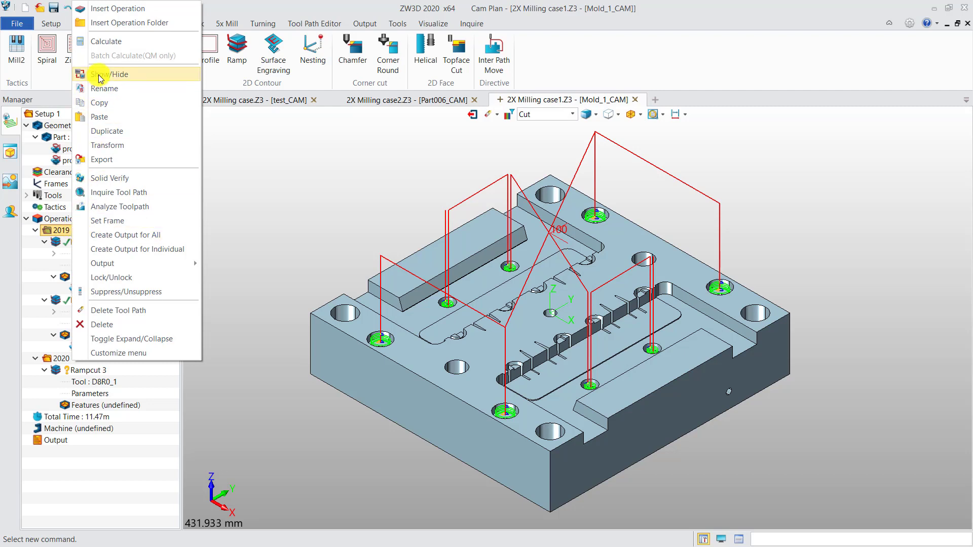
left_click(111, 74)
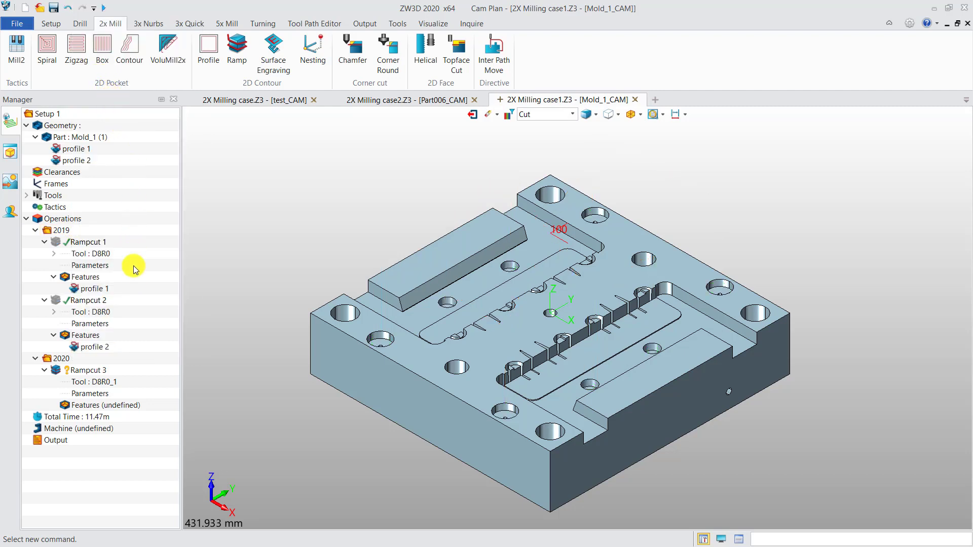
- Define Rampcut 3's feature as a profile of the three hole edges
left_click(104, 405)
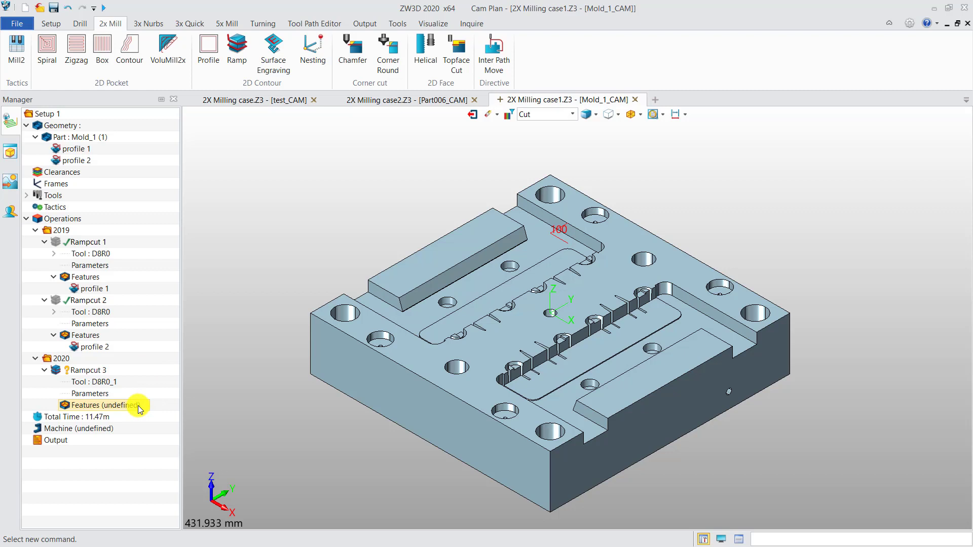
double_click(102, 404)
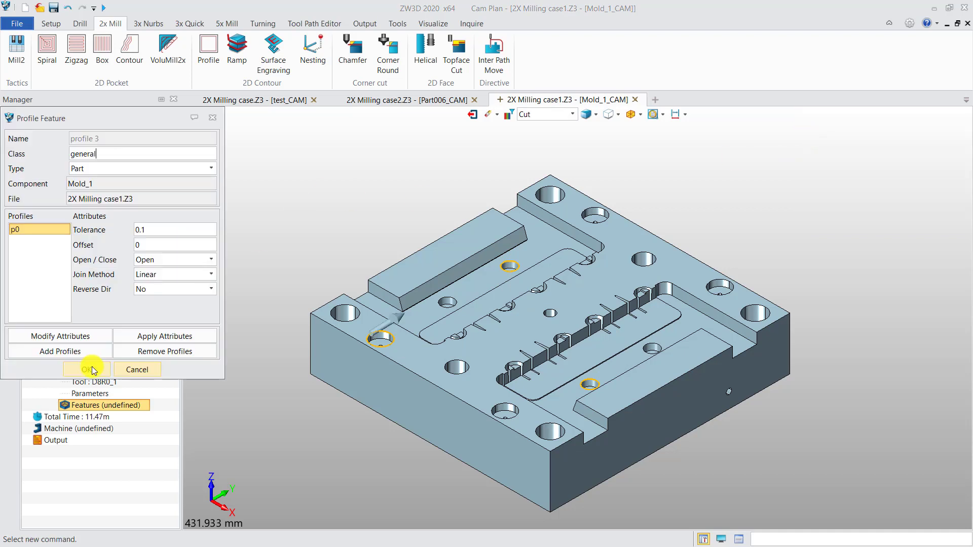
left_click(85, 369)
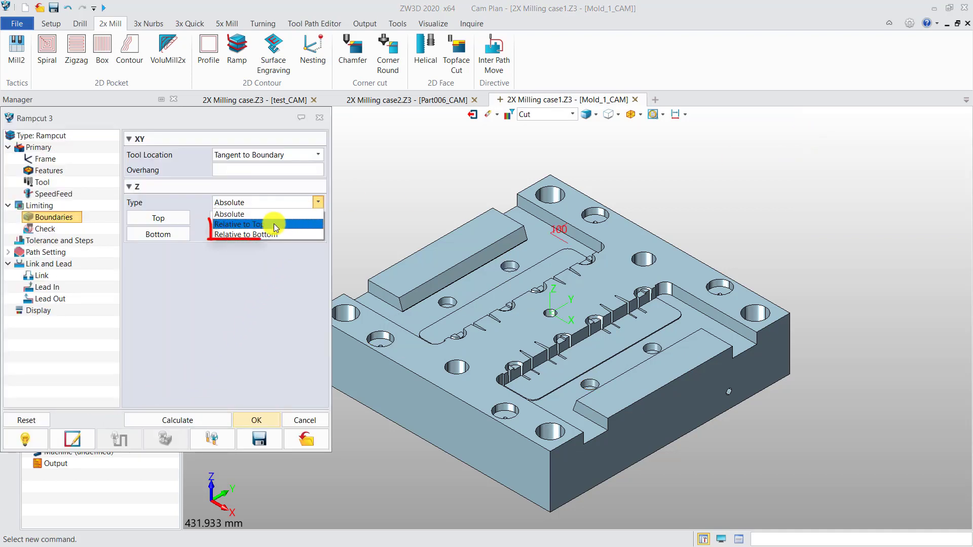
mouse_move(242, 224)
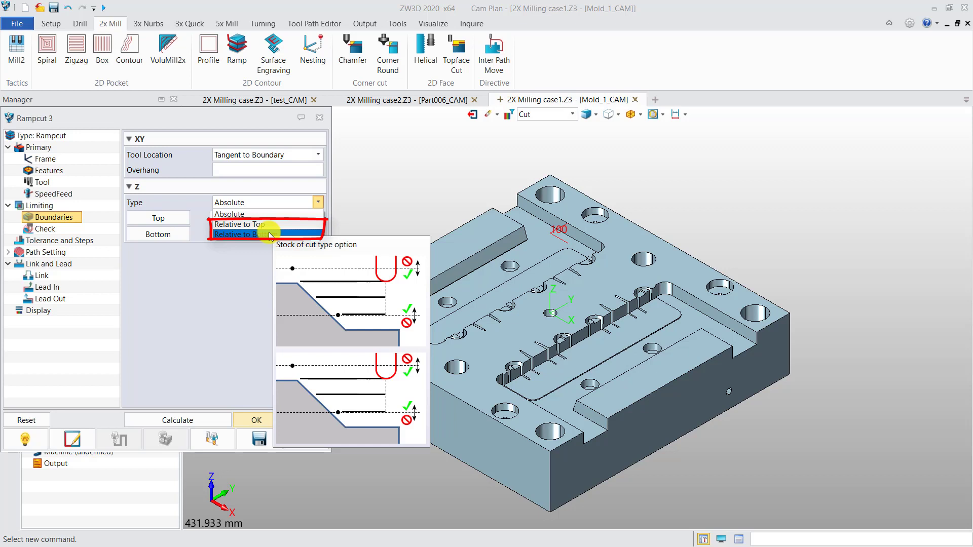
- Set Rampcut 3 Z Type to Relative to Top, depth 9.1, and calculate its toolpath
left_click(239, 224)
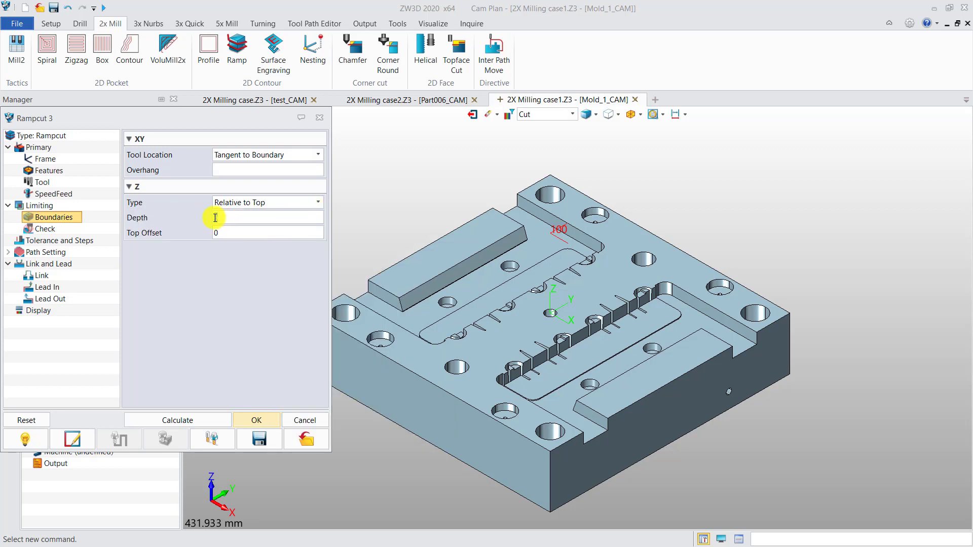
type("9.1")
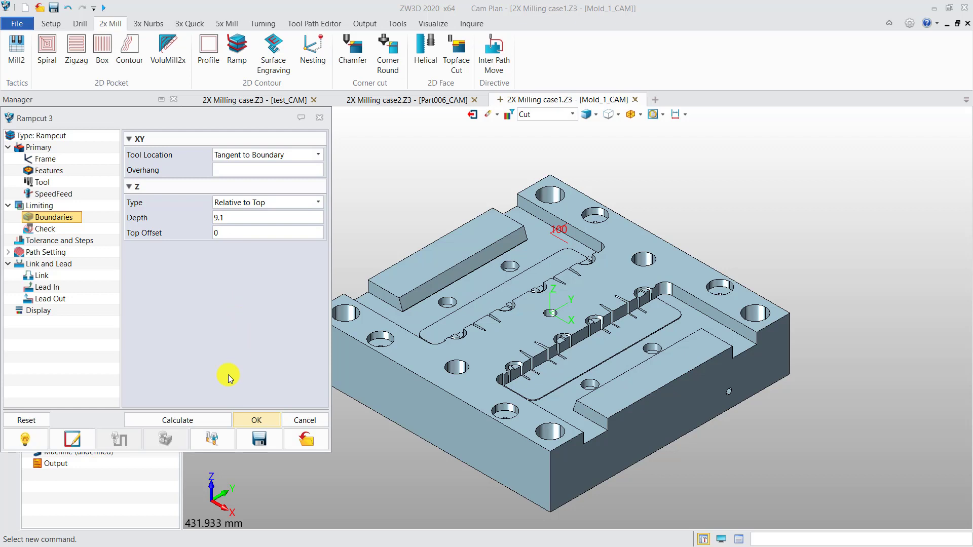
mouse_move(214, 397)
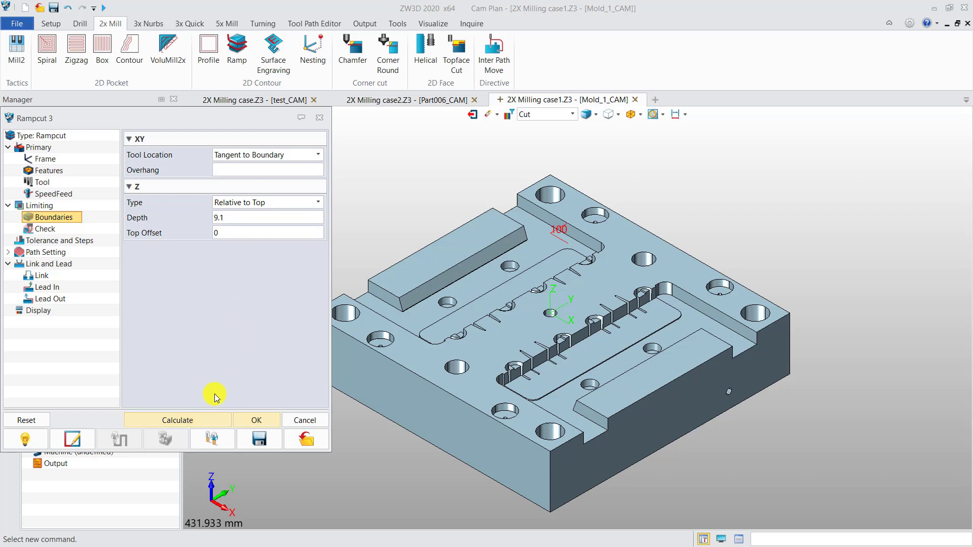
left_click(177, 419)
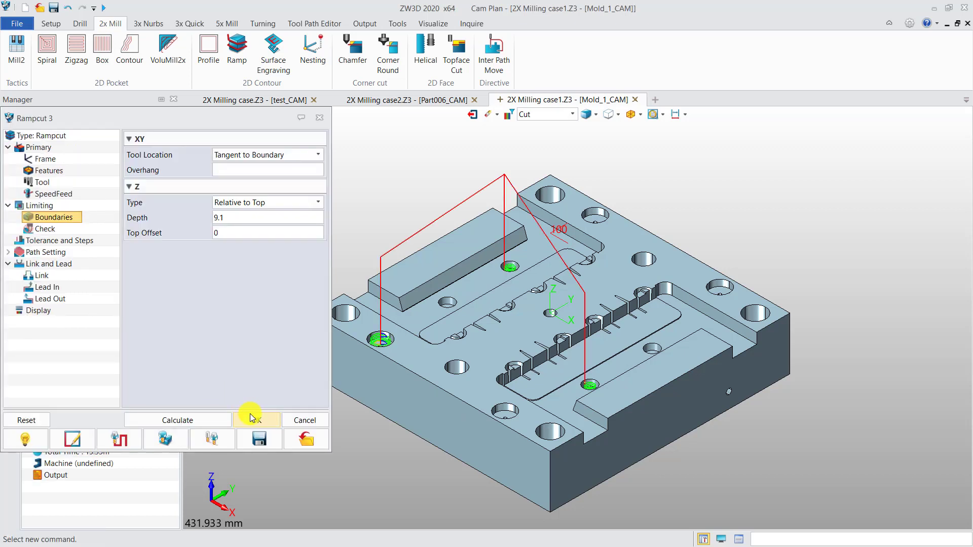
left_click(256, 419)
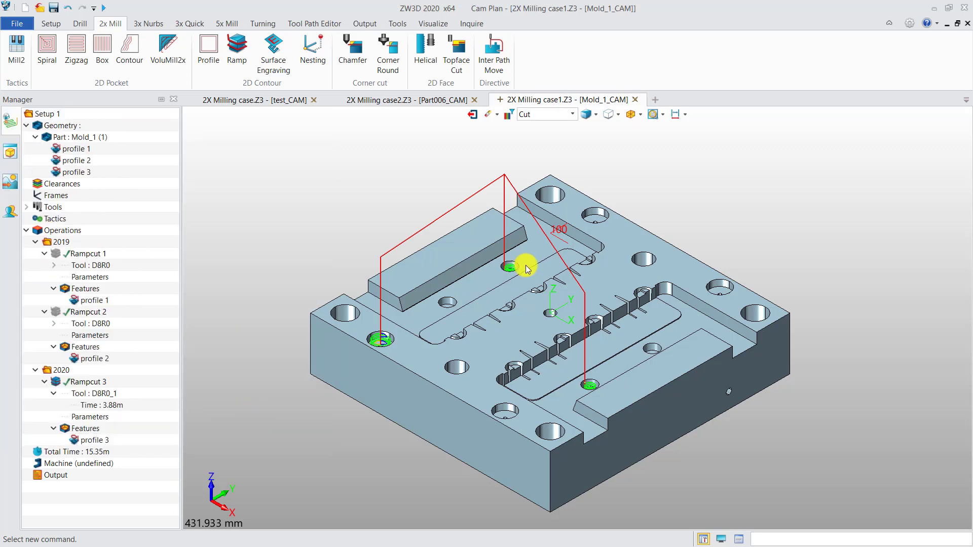